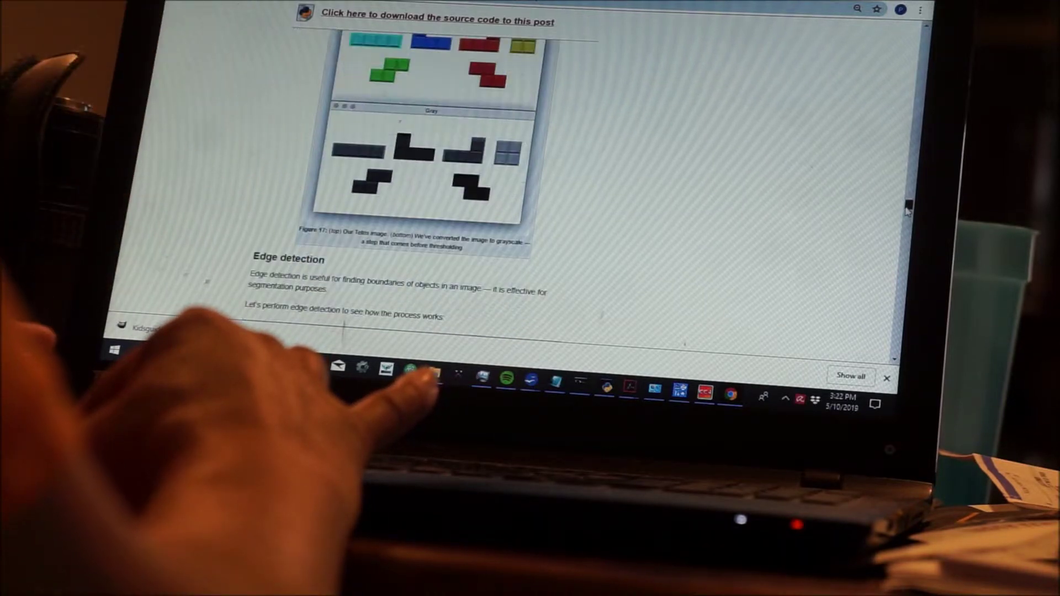
scroll(down, 3)
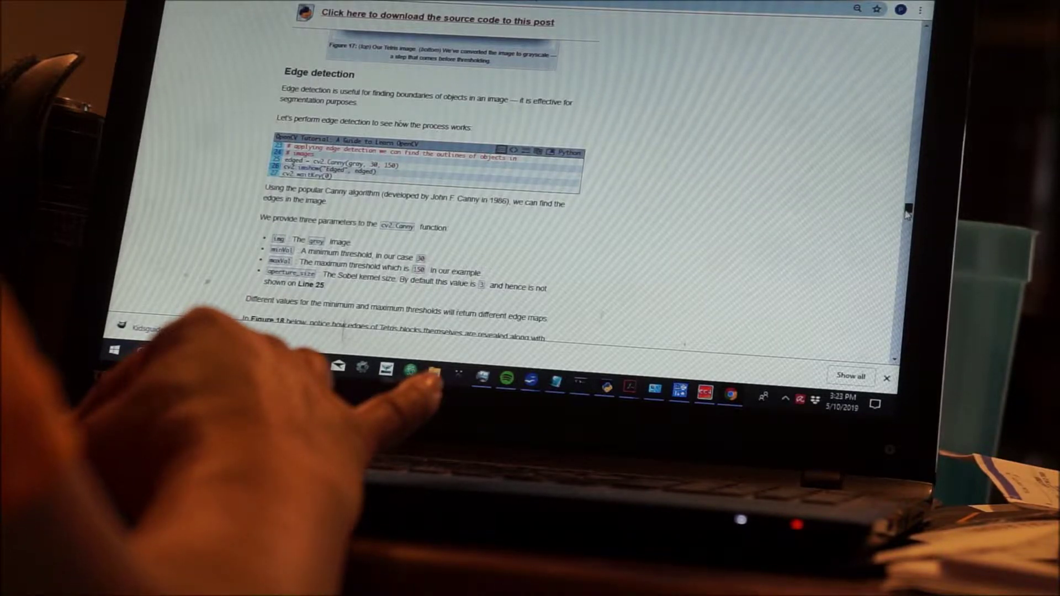
scroll(down, 3)
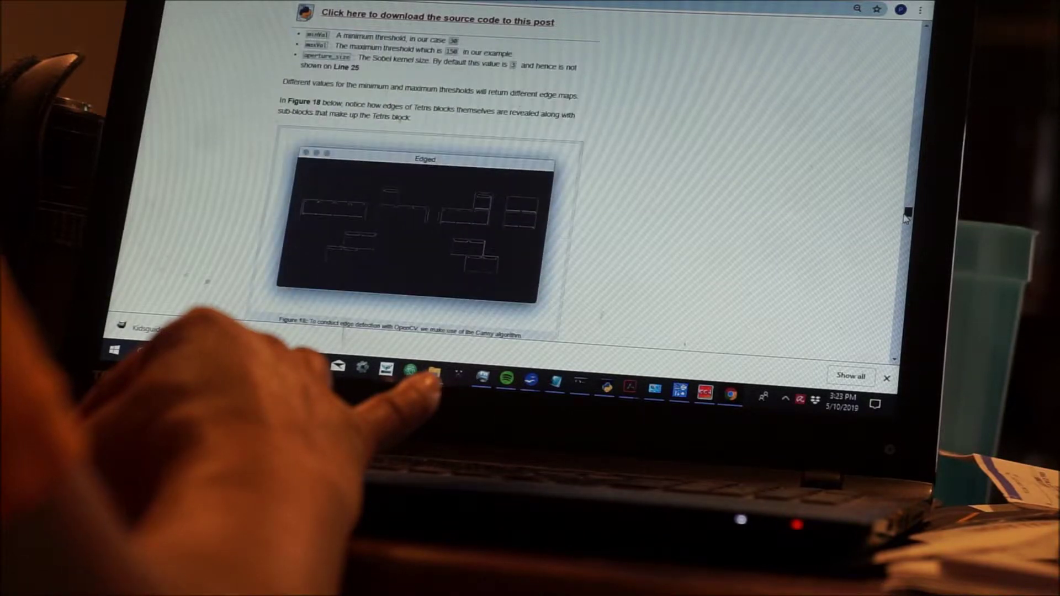
scroll(down, 3)
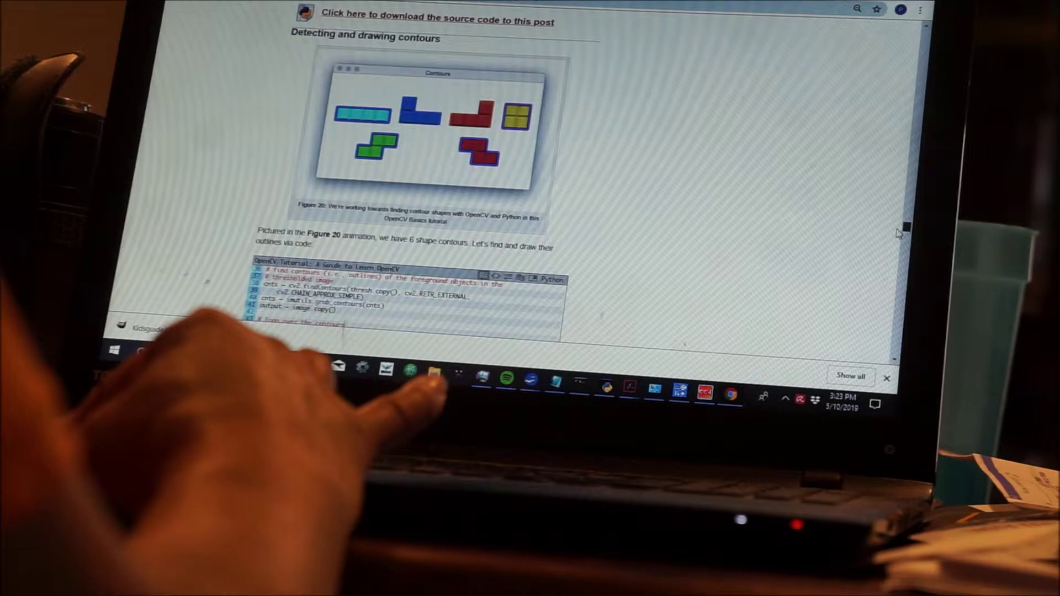
scroll(down, 3)
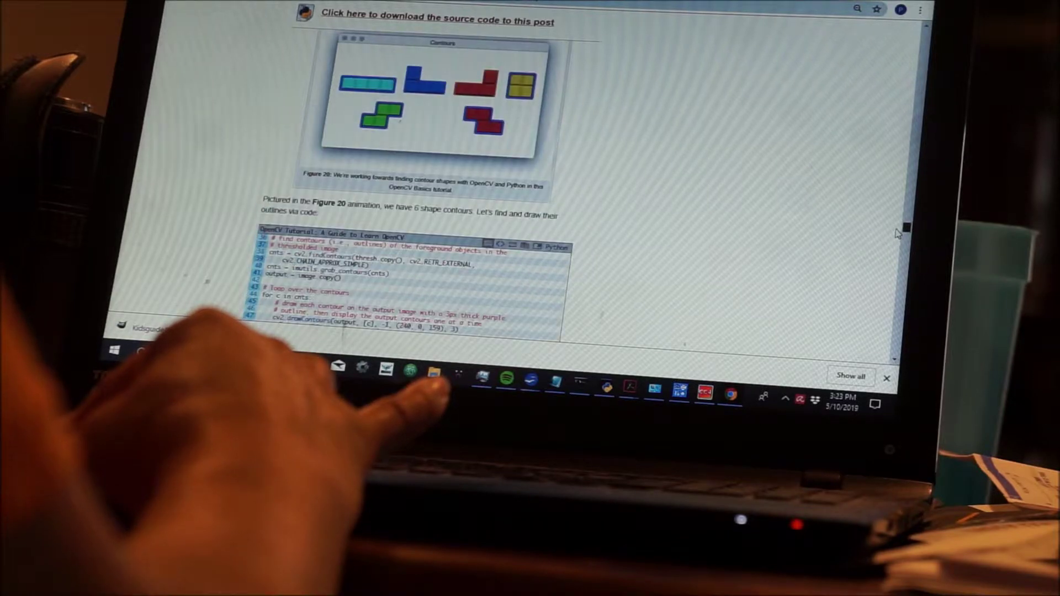
scroll(down, 3)
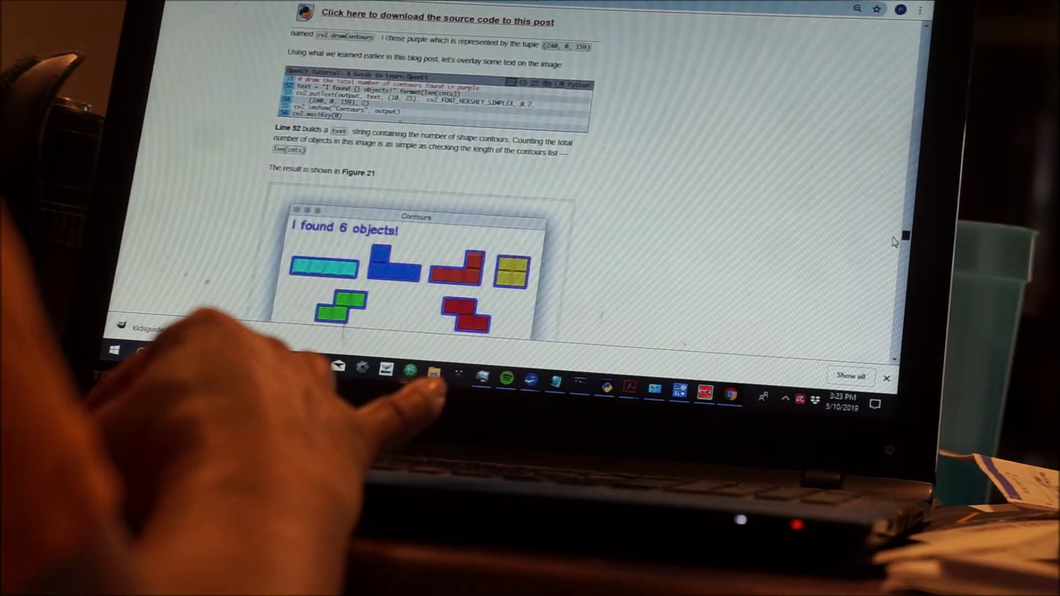
scroll(down, 3)
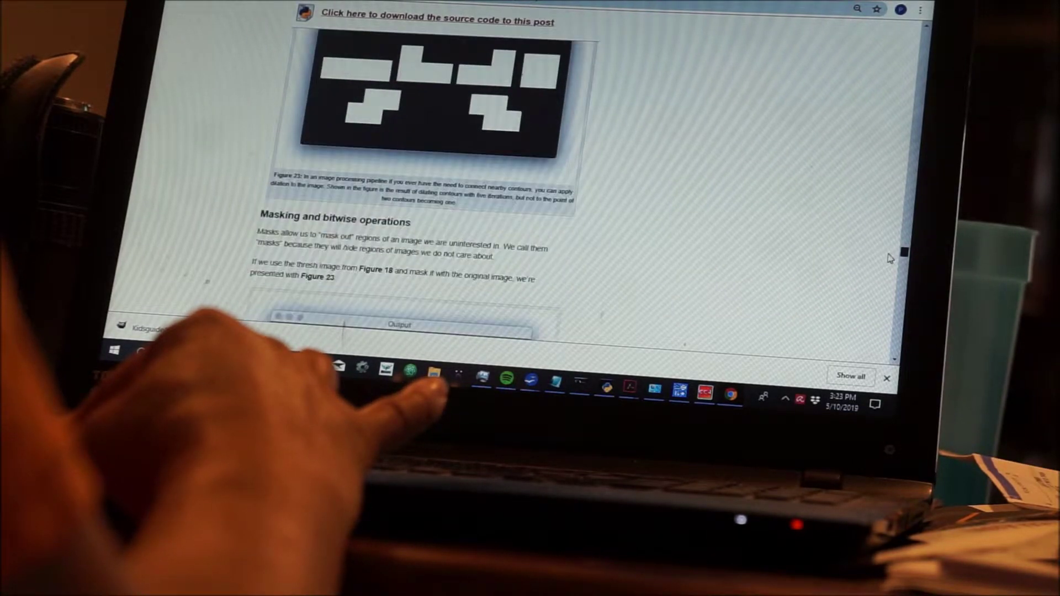
scroll(down, 3)
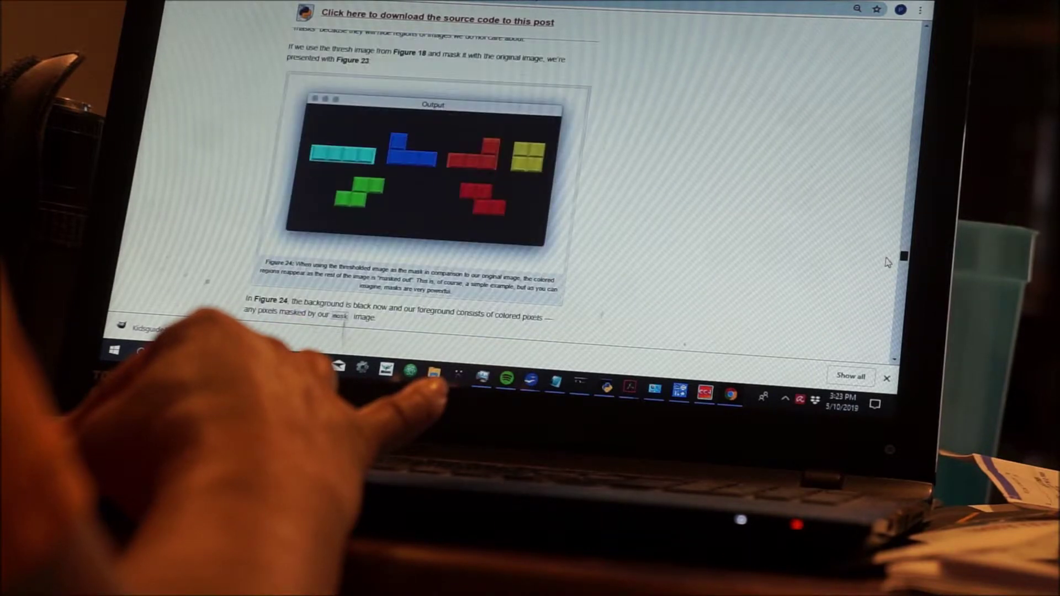